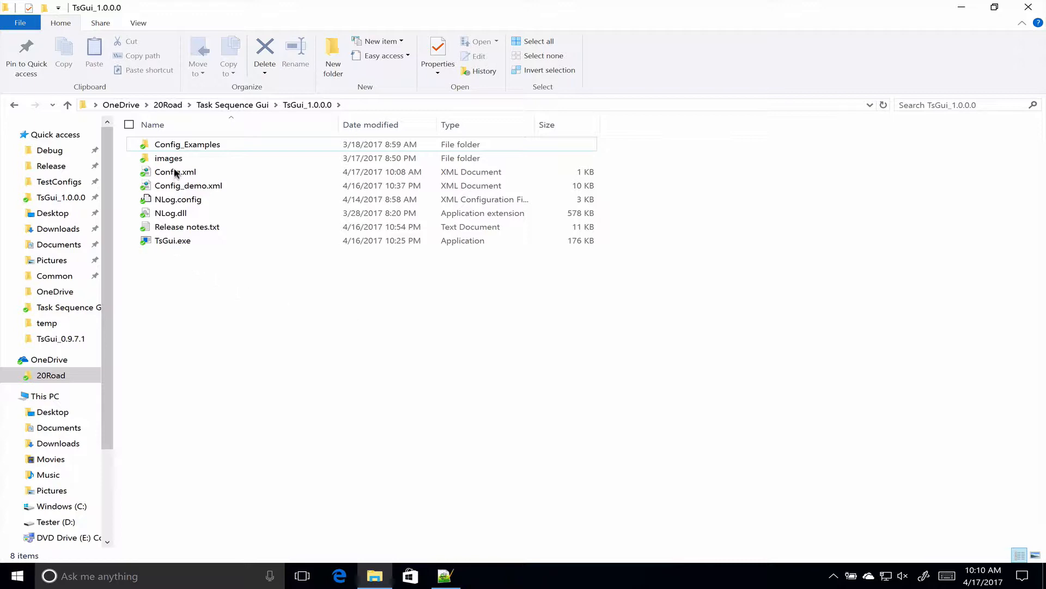
- Select Config.xml, browse Config_Examples.xml in Config_Examples, then return to TsGui_1.0.0.0
click(174, 172)
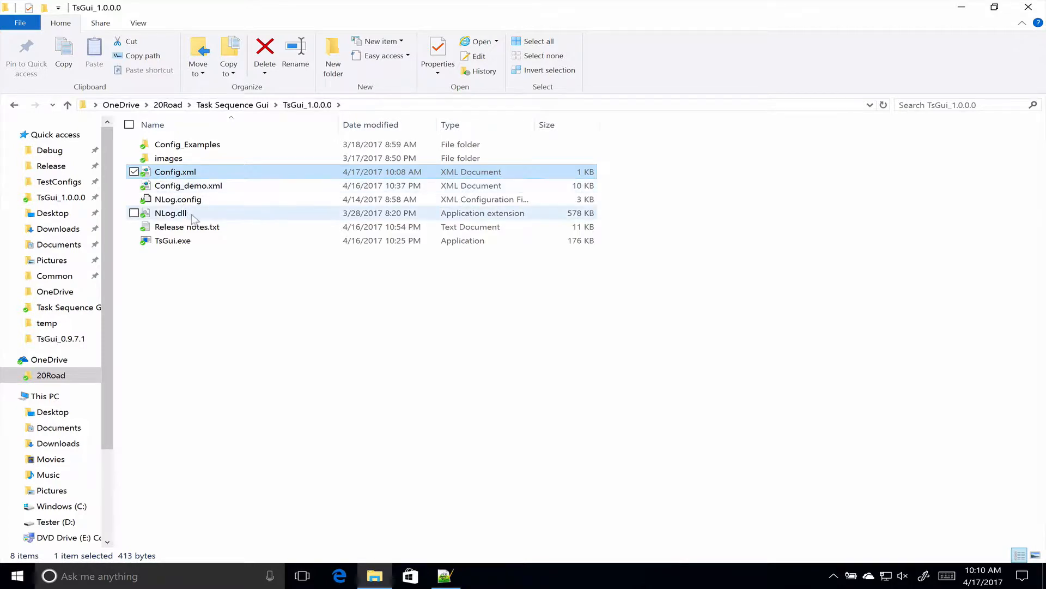
mouse_move(170, 212)
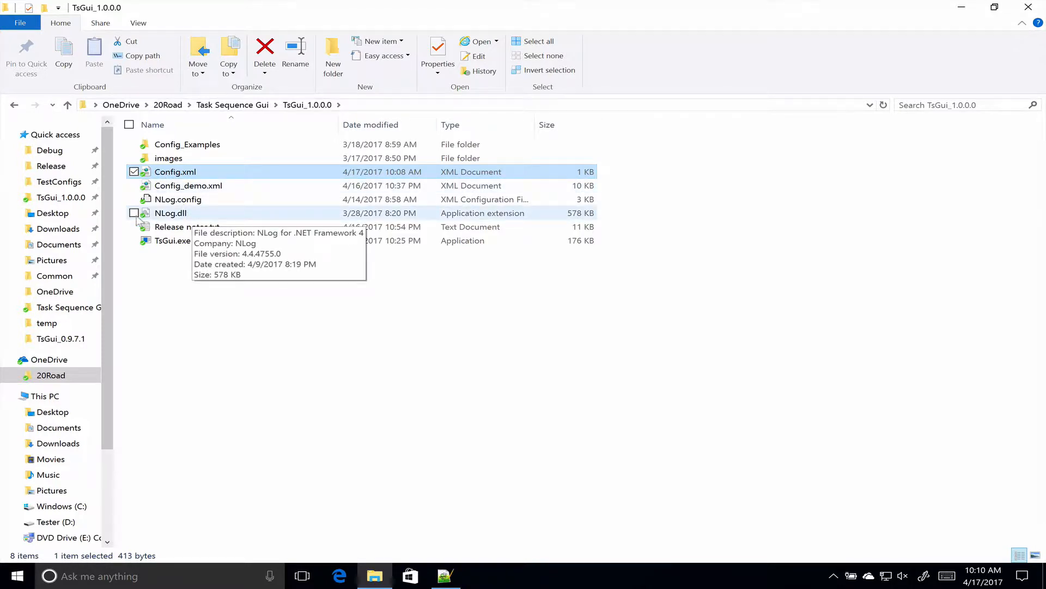
mouse_move(178, 199)
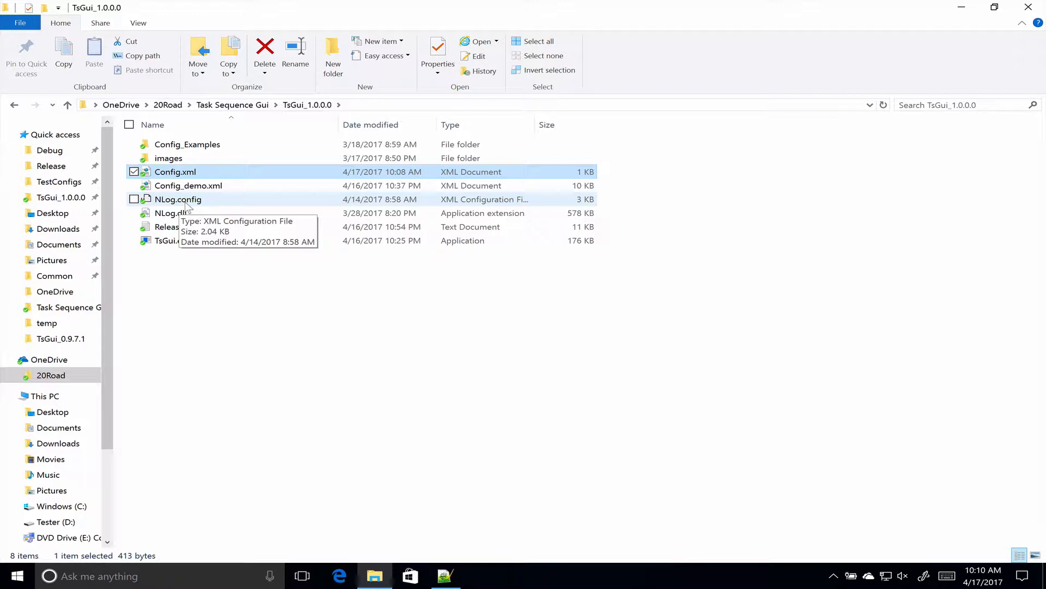
mouse_move(188, 208)
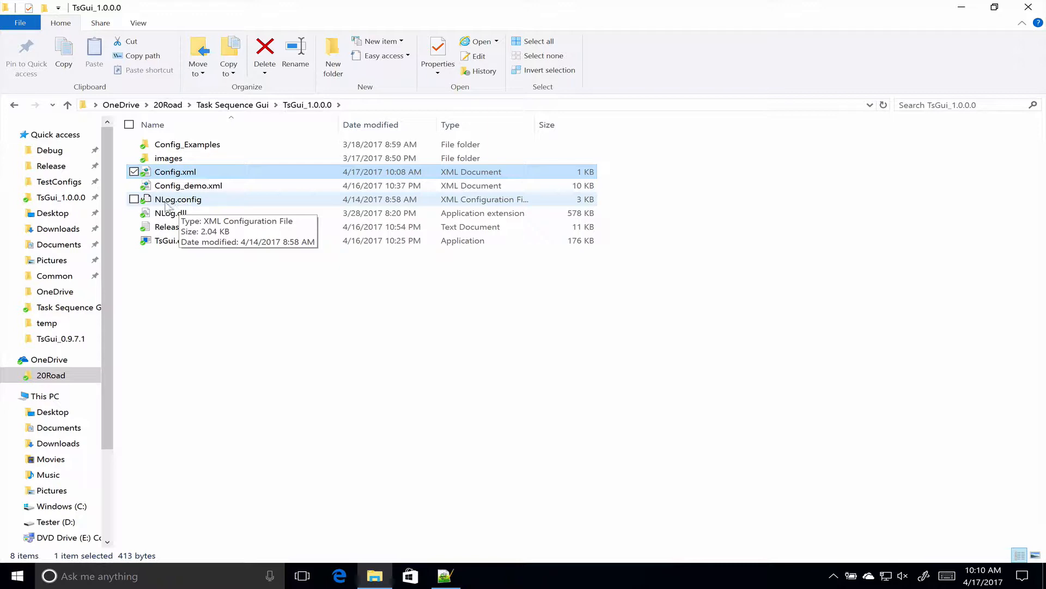
mouse_move(168, 158)
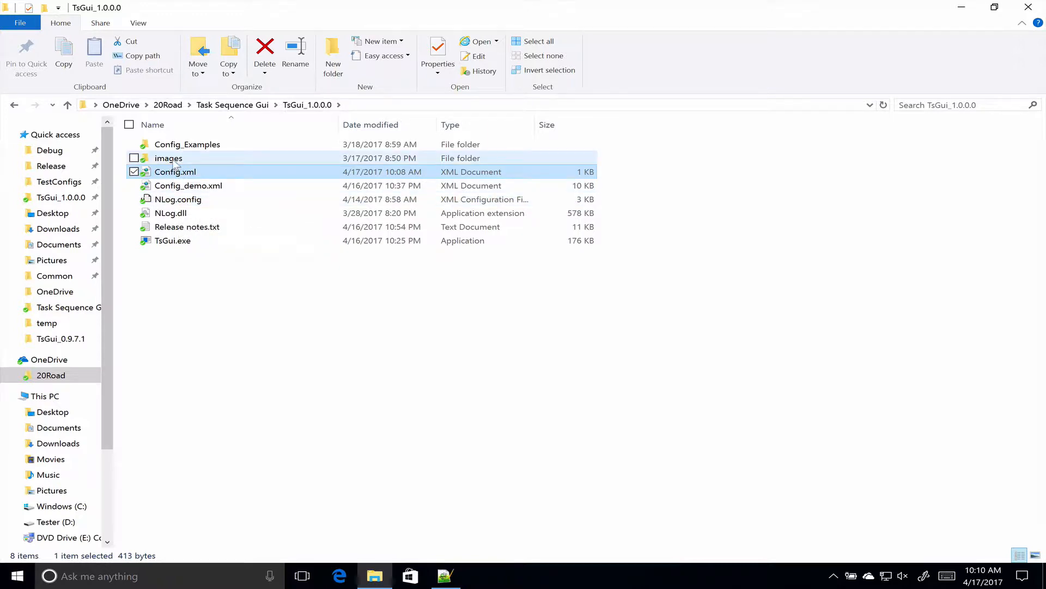
mouse_move(168, 158)
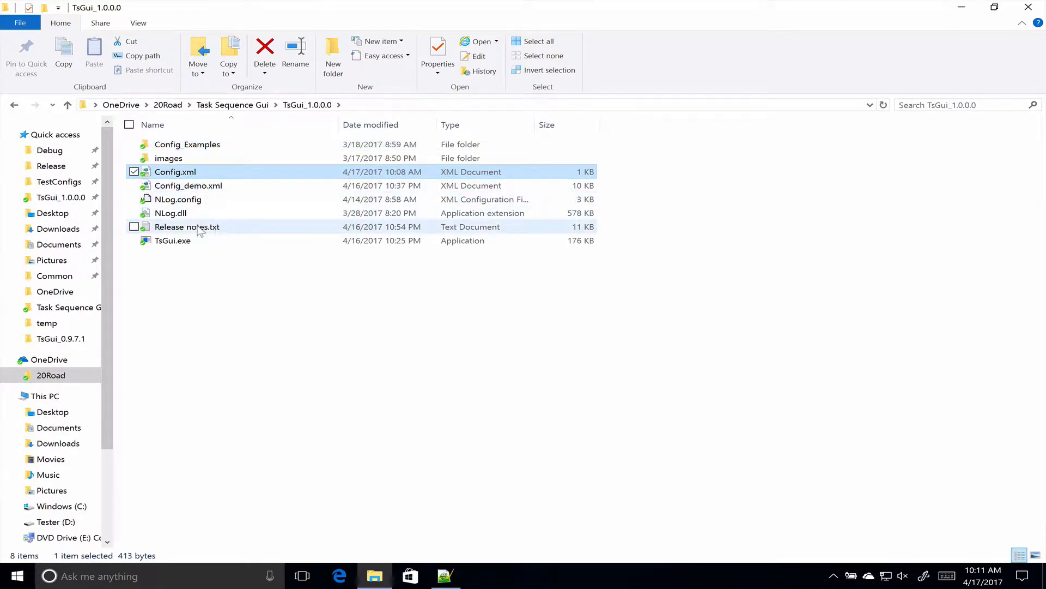
mouse_move(187, 226)
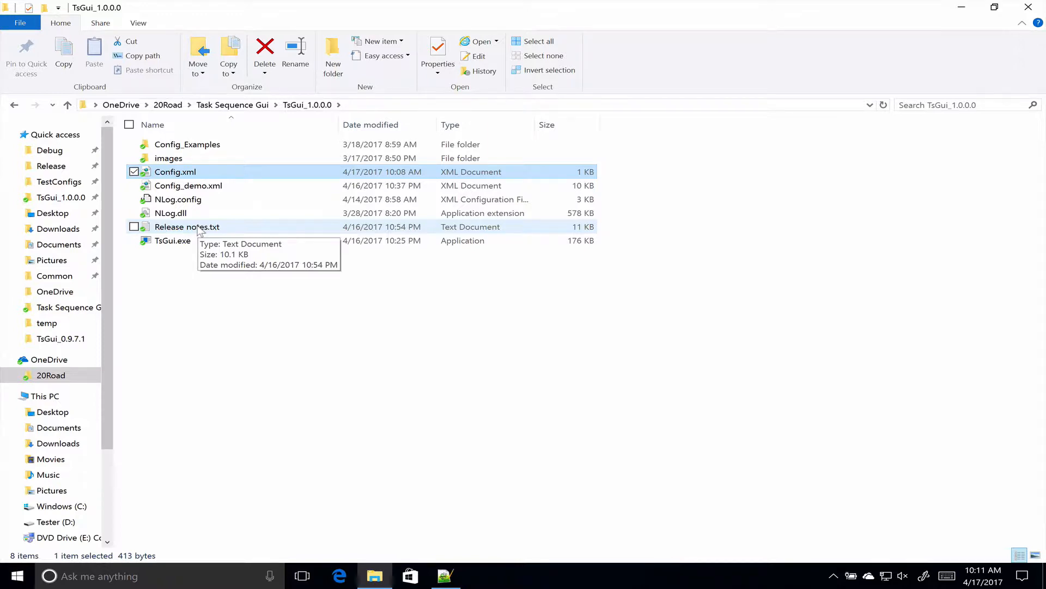
mouse_move(238, 167)
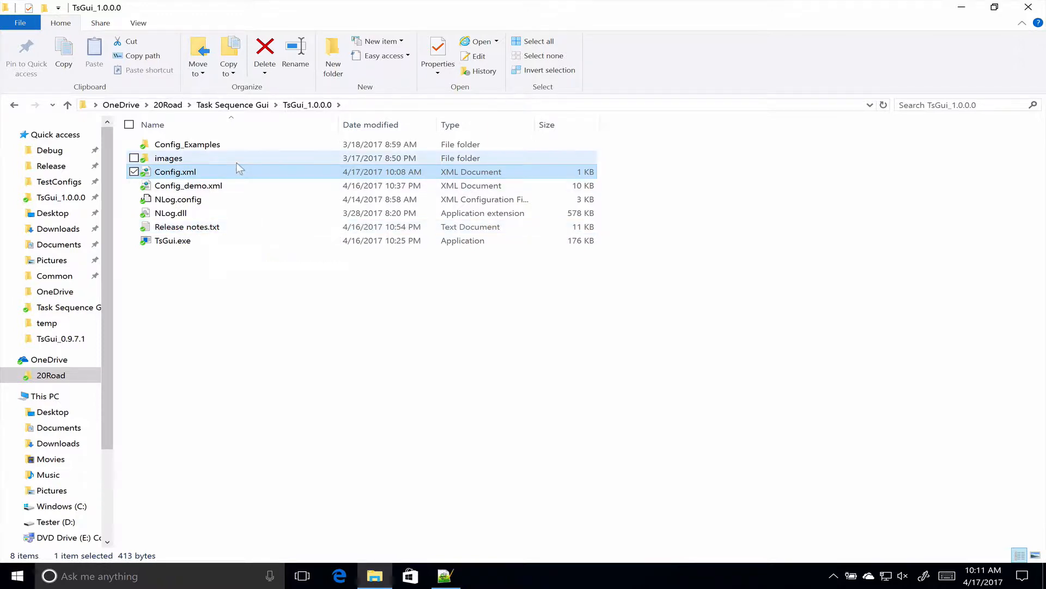
mouse_move(187, 144)
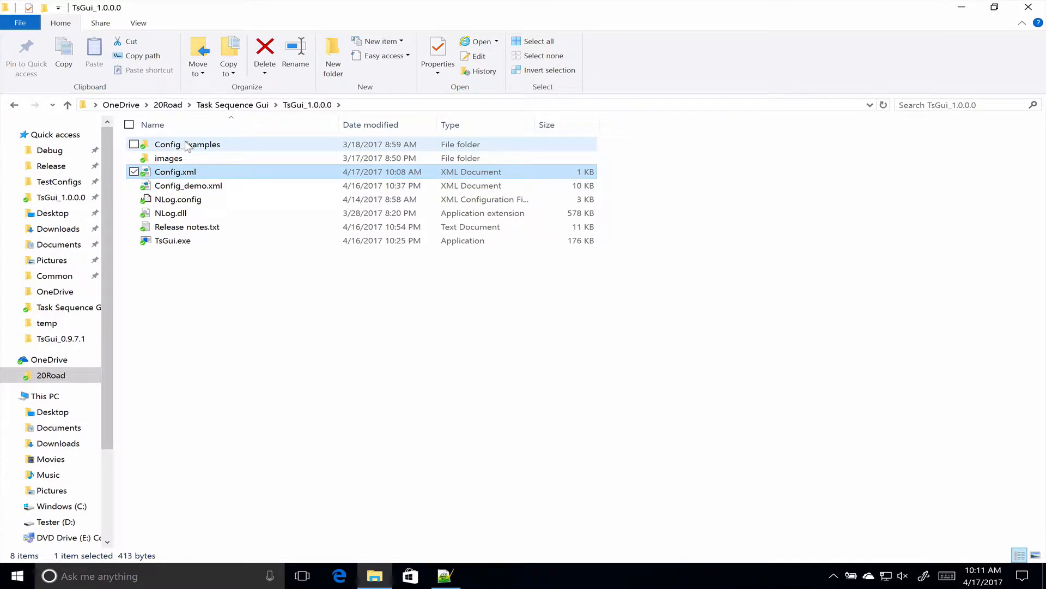
double_click(187, 144)
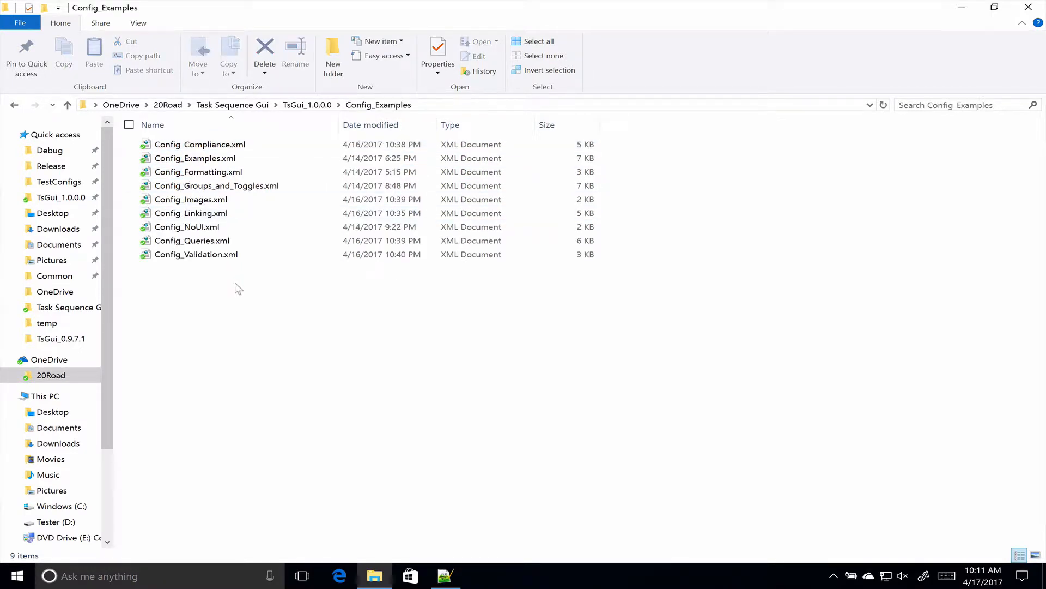
click(190, 199)
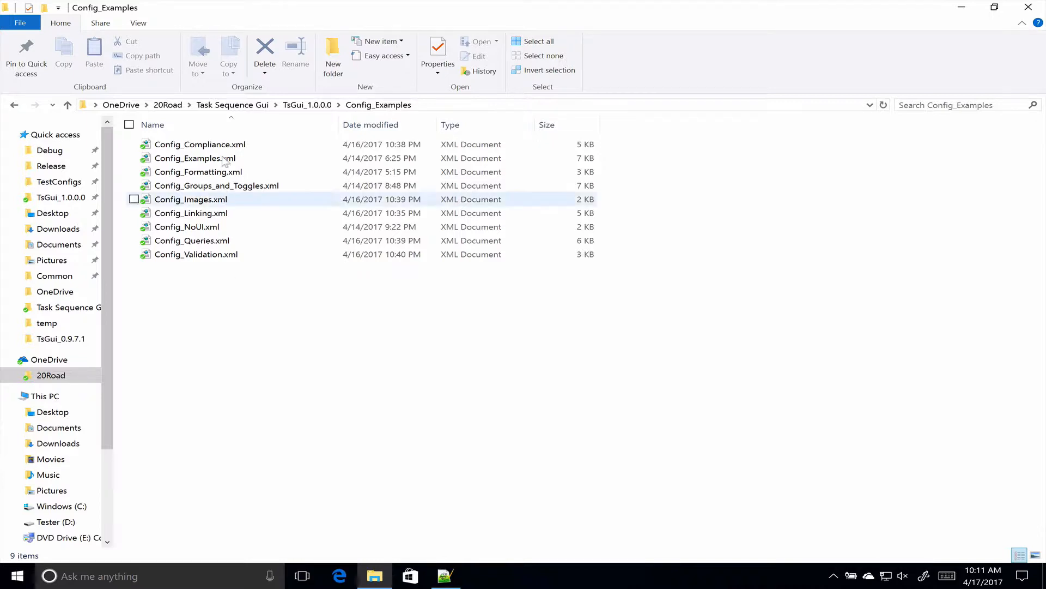
mouse_move(235, 190)
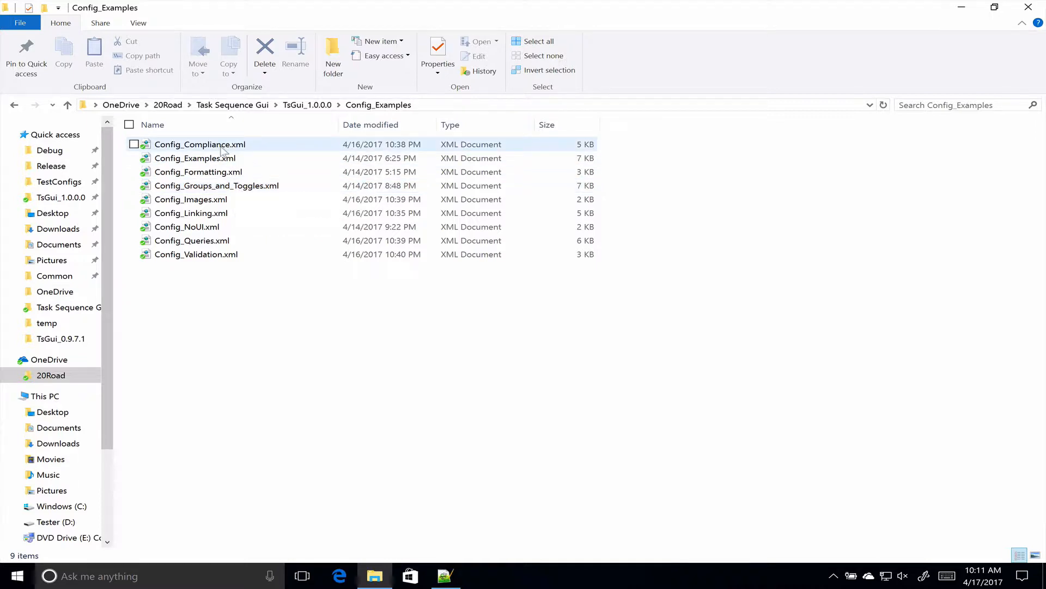
mouse_move(200, 144)
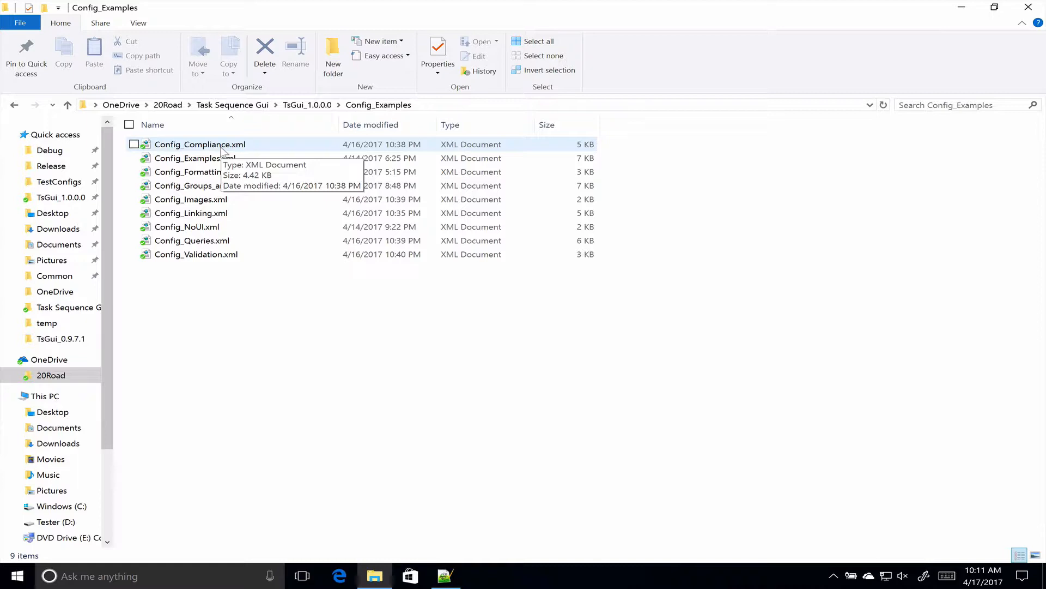
click(196, 158)
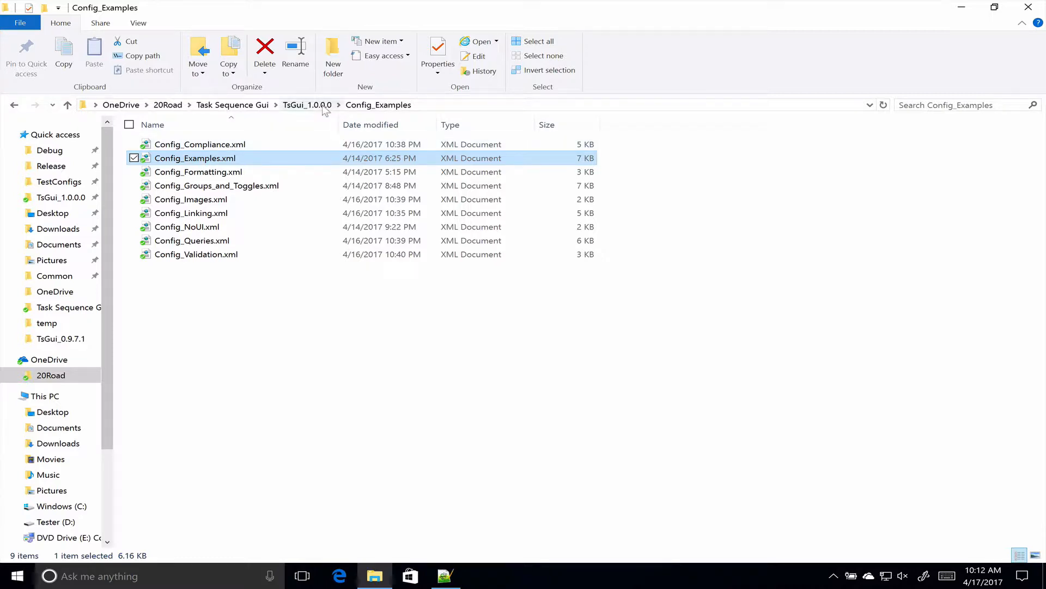
click(307, 105)
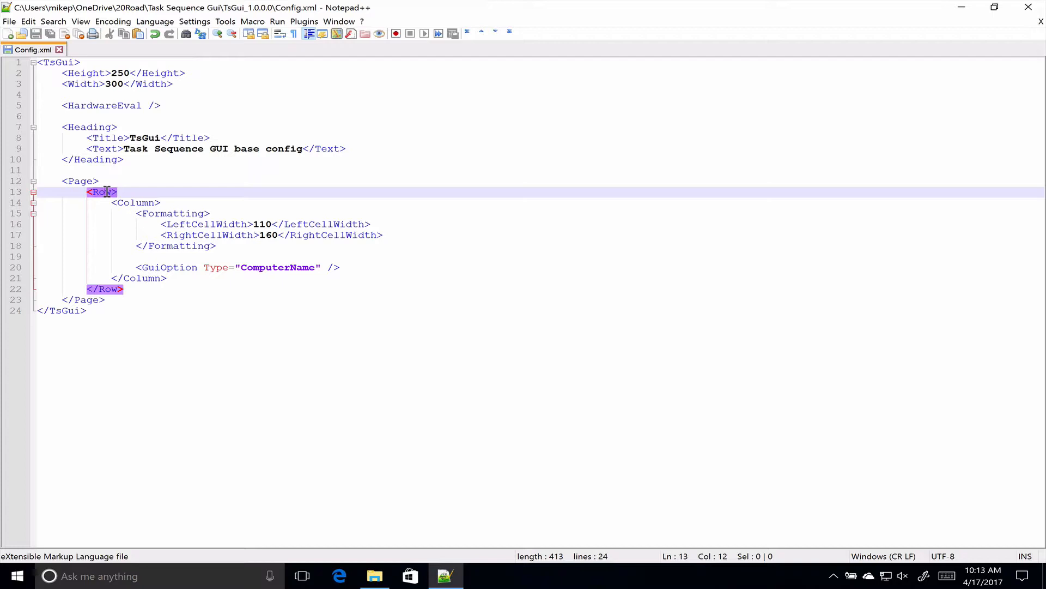
mouse_move(333, 425)
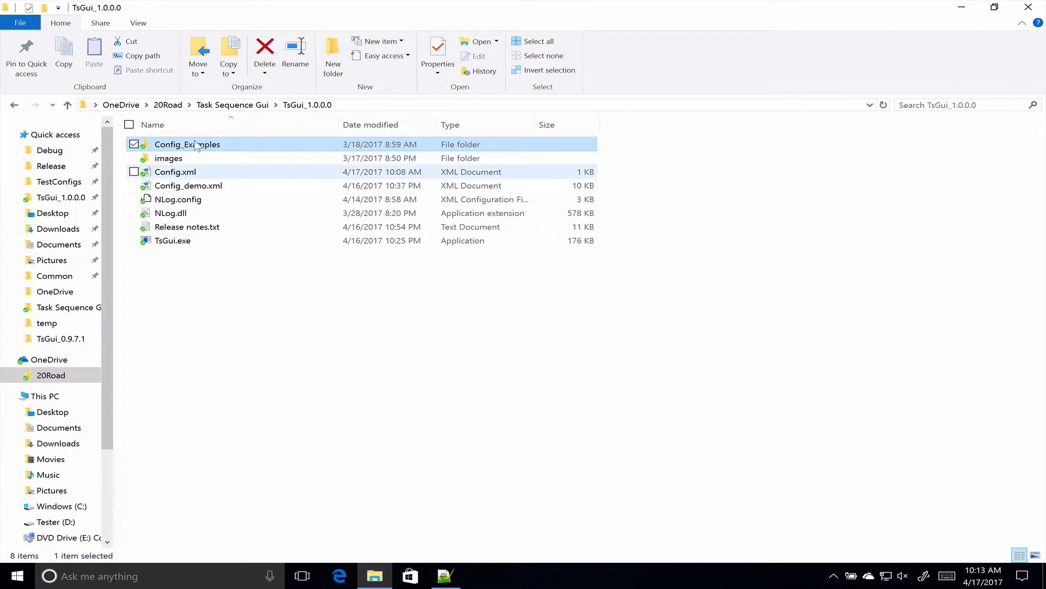
- Open the Config_Examples folder in File Explorer
double_click(187, 144)
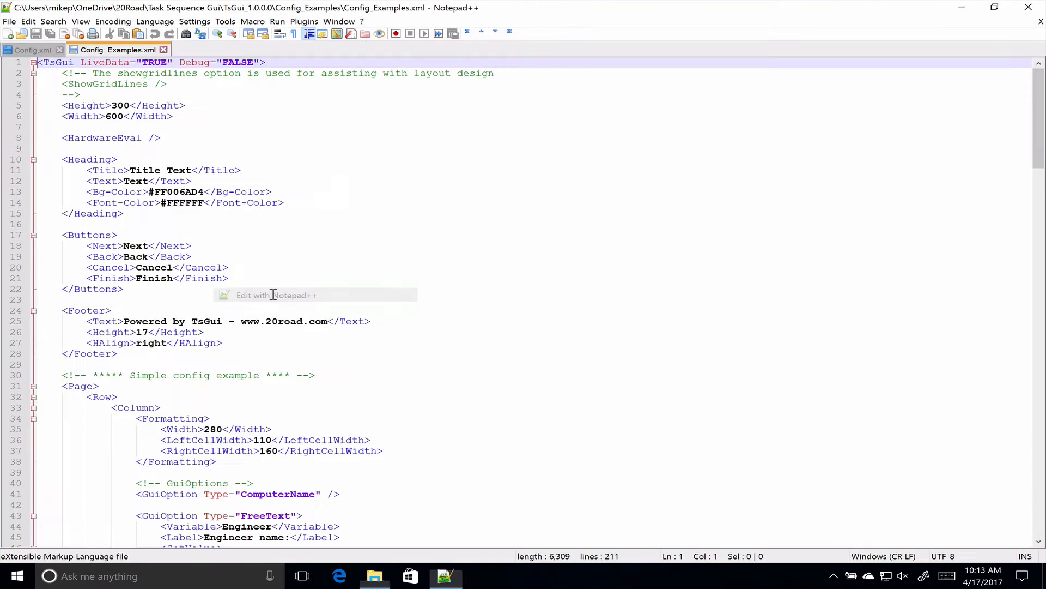
mouse_move(399, 268)
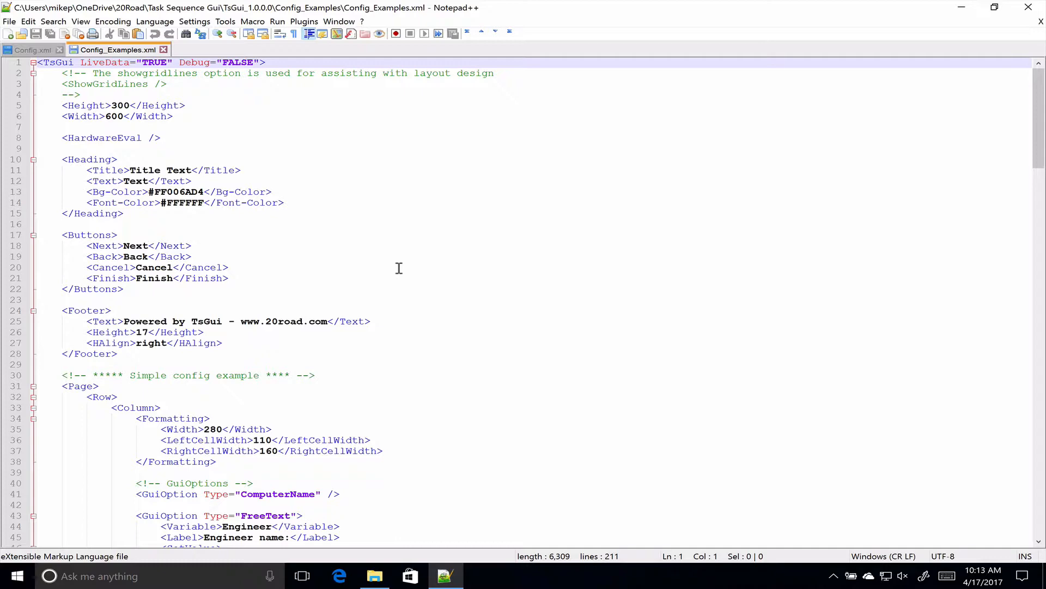
scroll(down, 3)
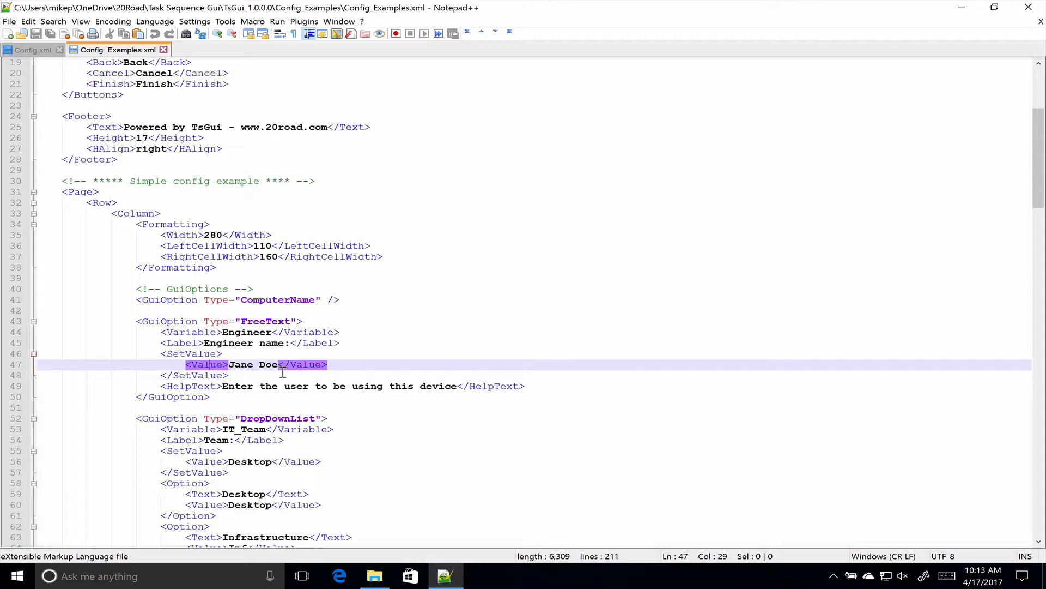
scroll(down, 3)
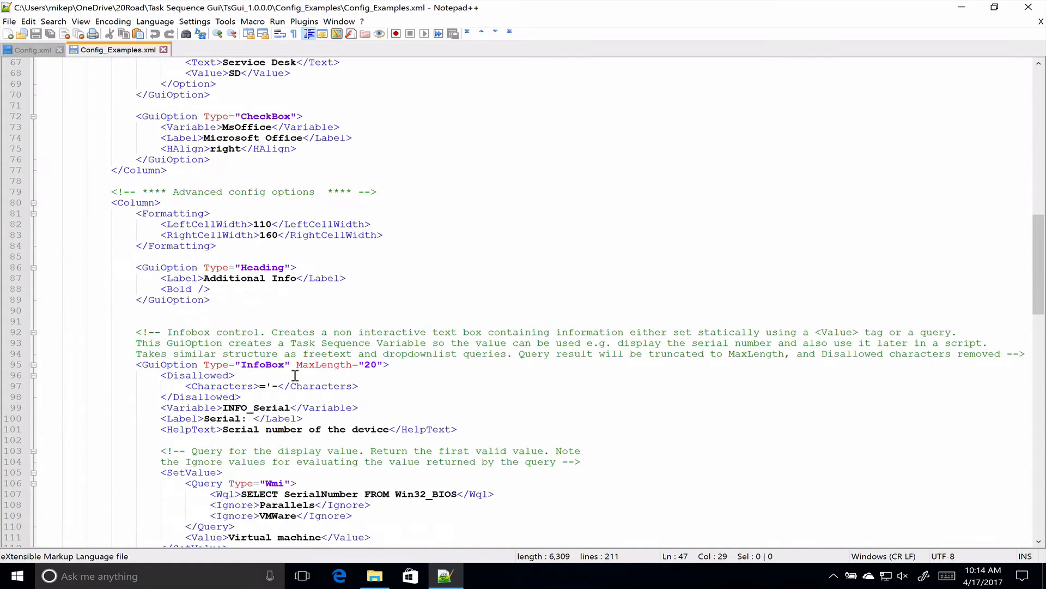
scroll(down, 3)
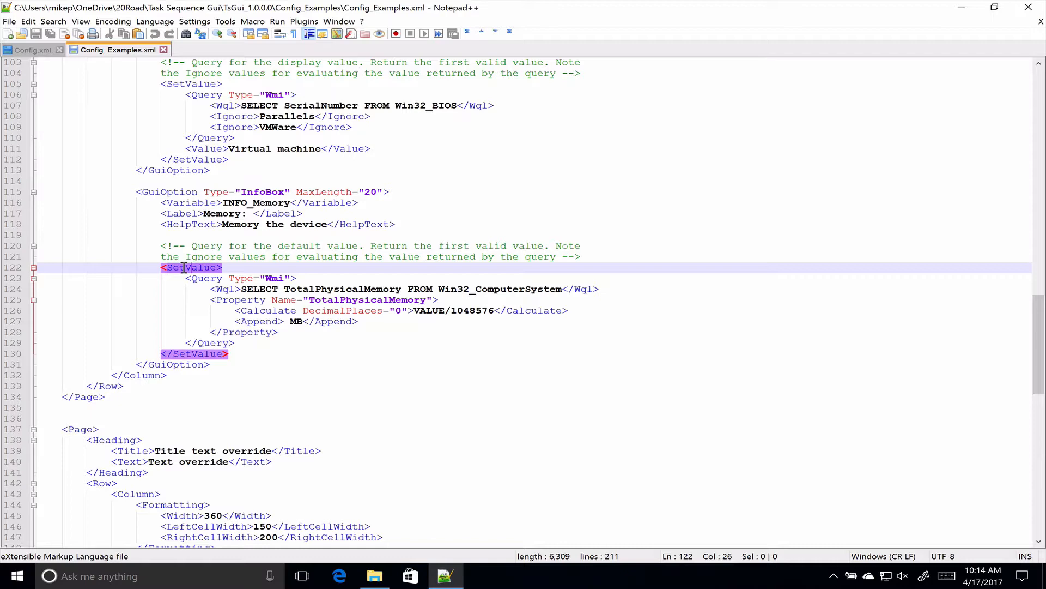
mouse_move(167, 97)
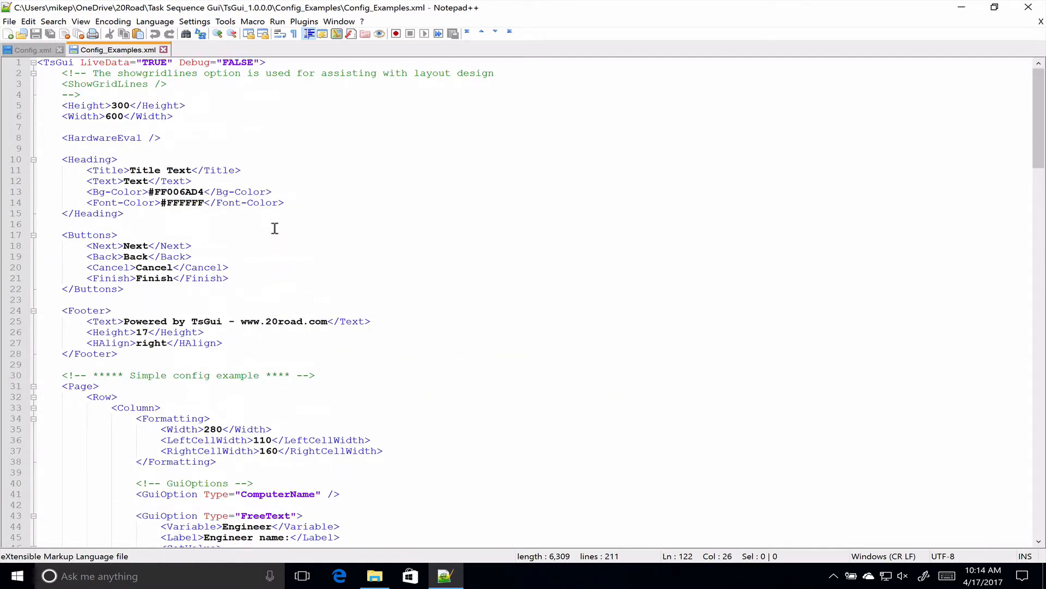
click(32, 50)
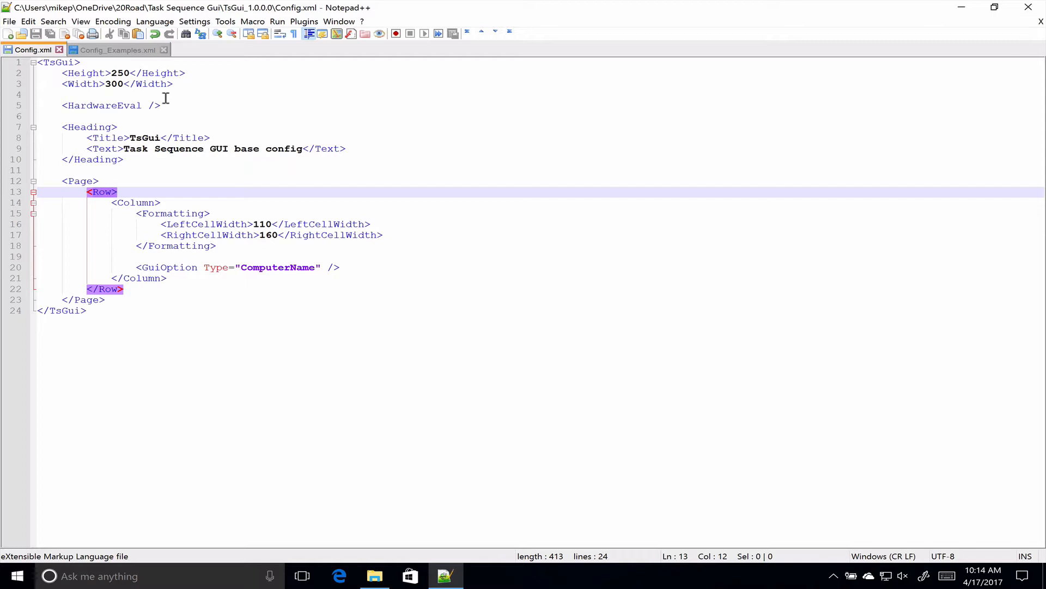
mouse_move(132, 53)
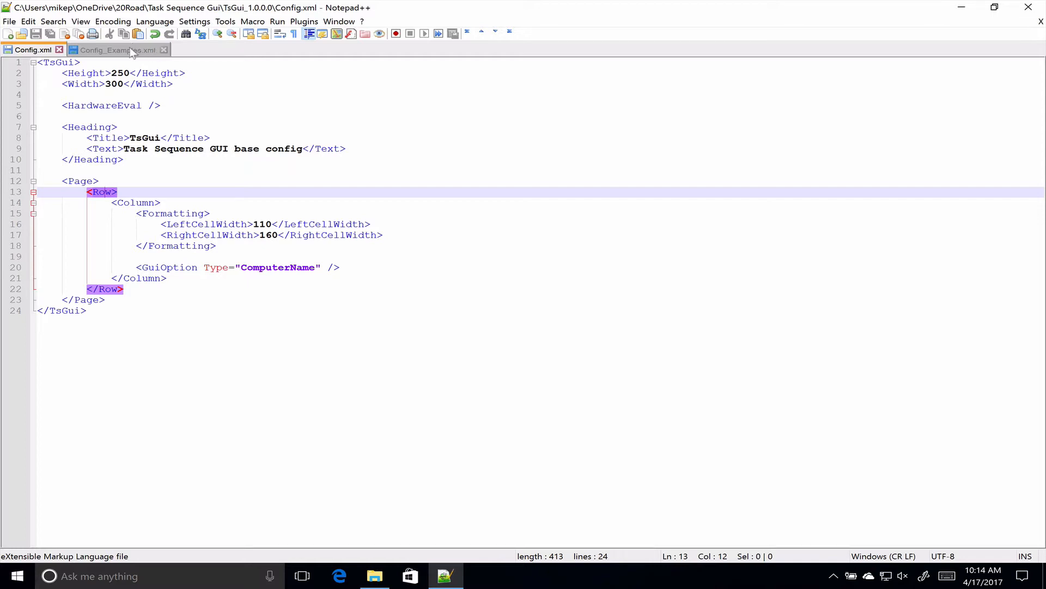
- Copy LiveData="TRUE" from Config_Examples.xml into Config.xml's TsGui tag
click(113, 50)
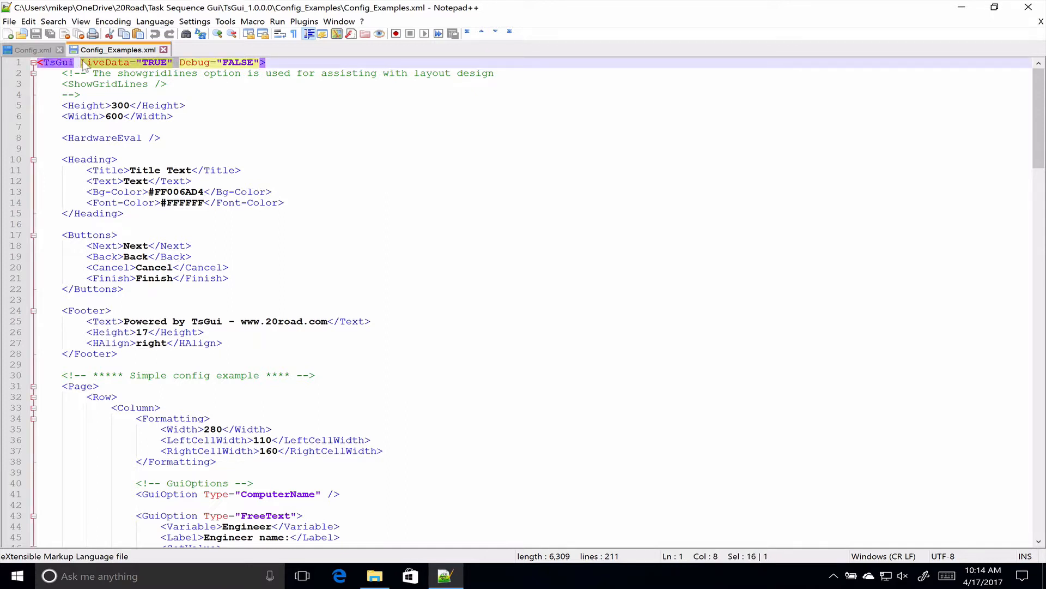
click(32, 49)
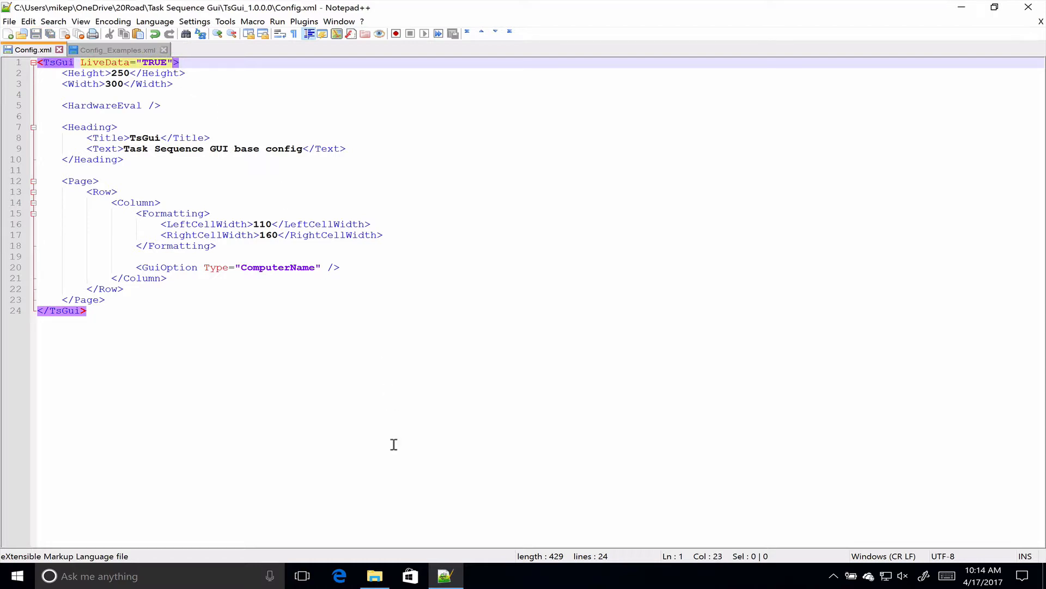
- Run TsGui.exe from the TsGui_1.0.0.0 folder and accept test mode
click(374, 575)
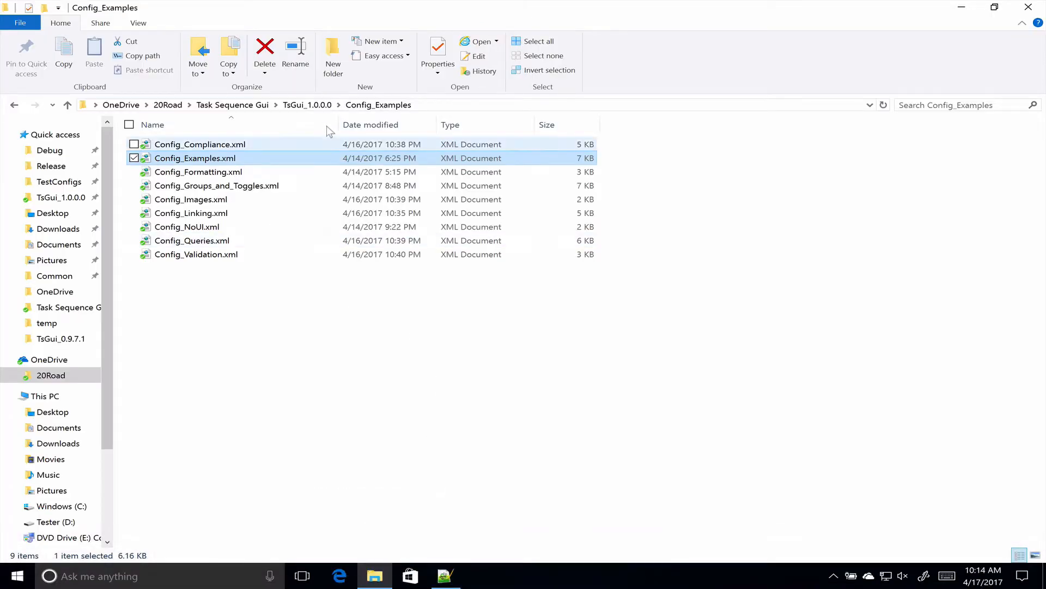
click(67, 105)
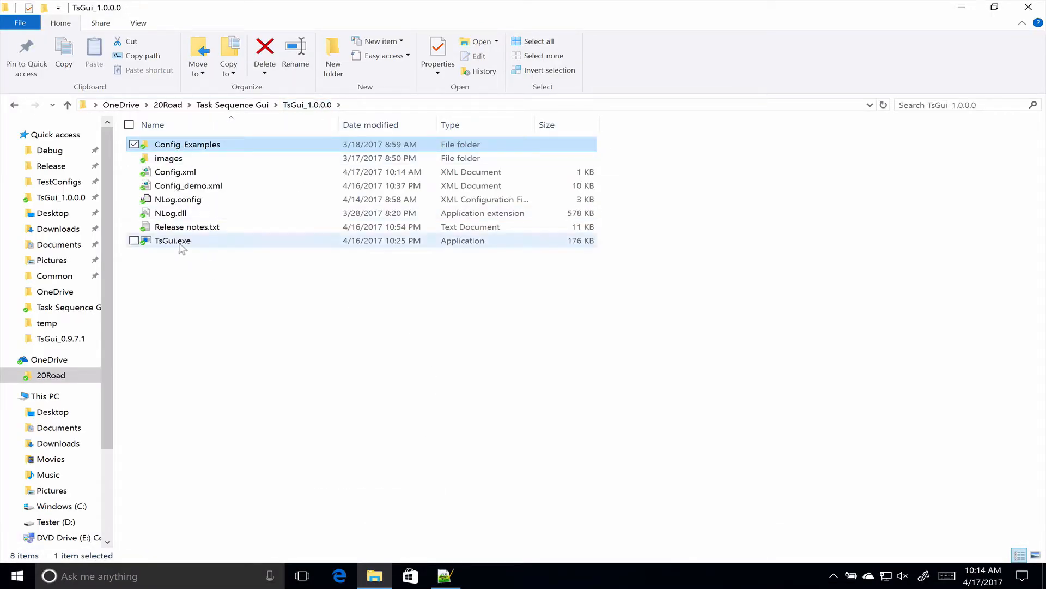
double_click(172, 240)
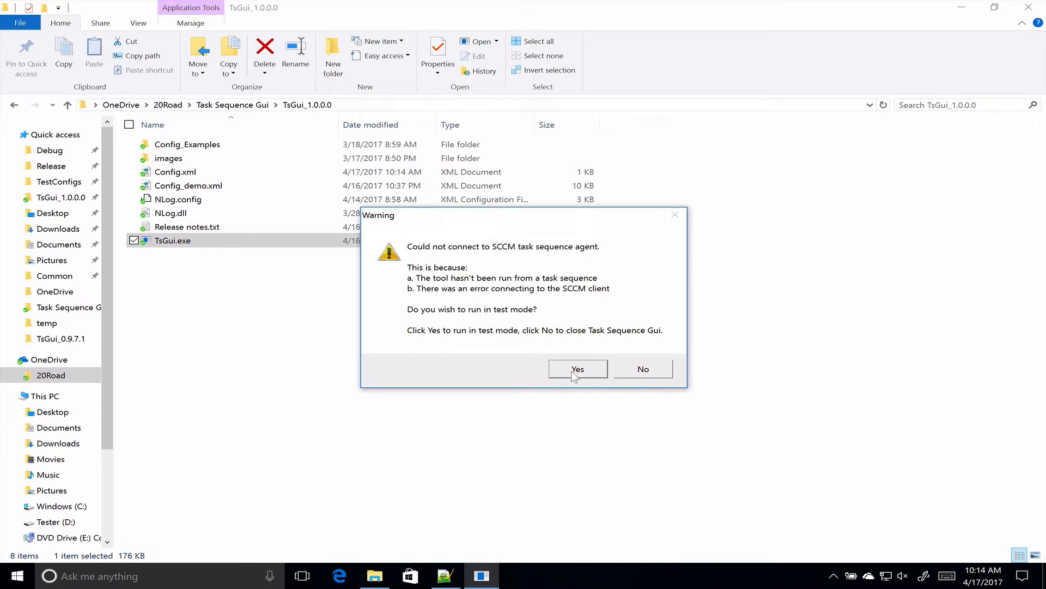
click(577, 369)
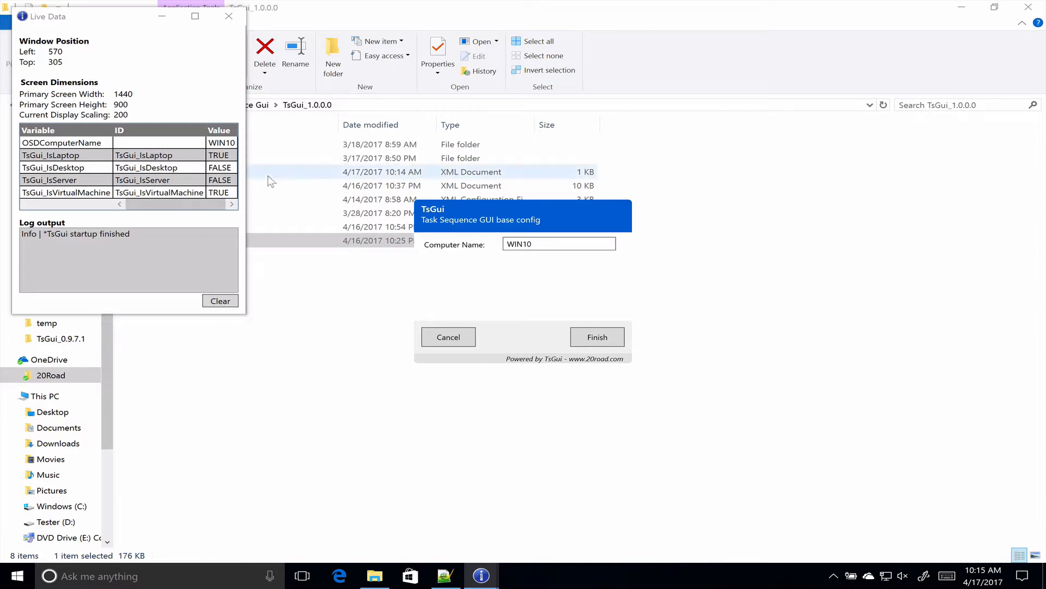
mouse_move(245, 174)
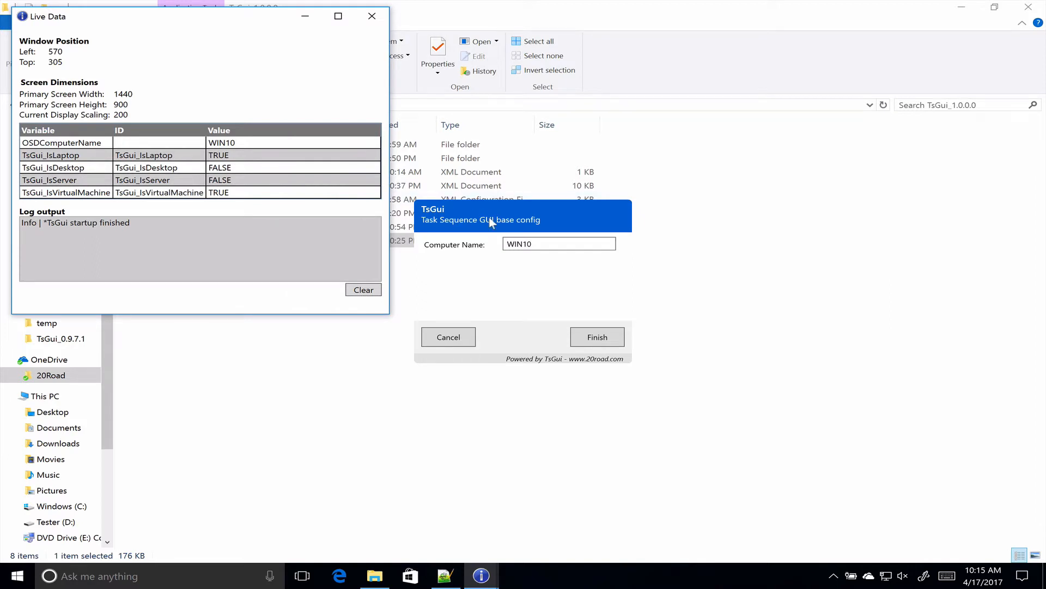
mouse_move(232, 113)
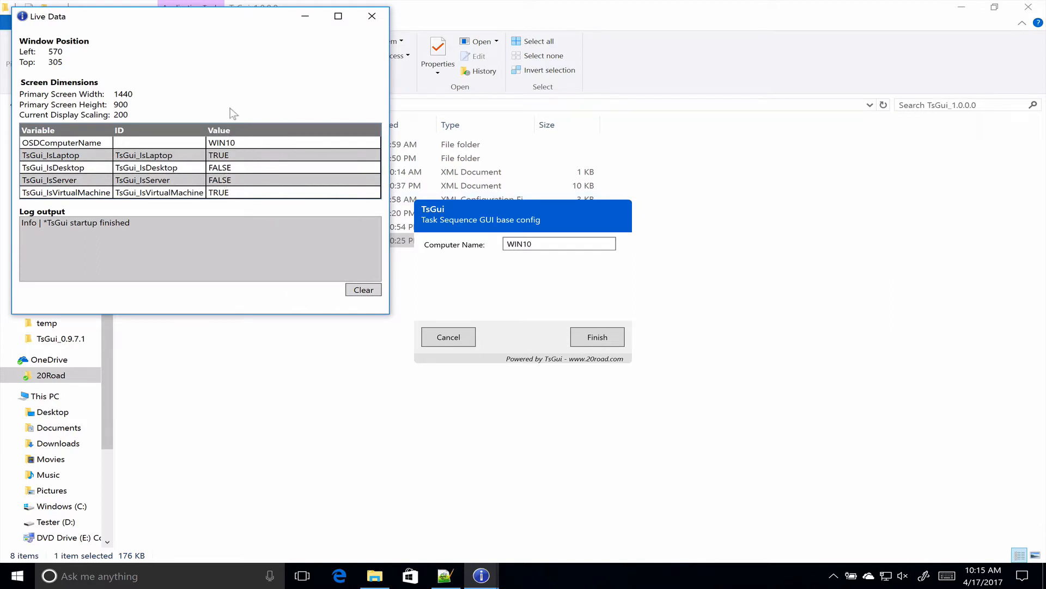
- Append 'kk' and 'khhgf' to Computer Name, watching Live Data log changes, then close TsGui
click(559, 244)
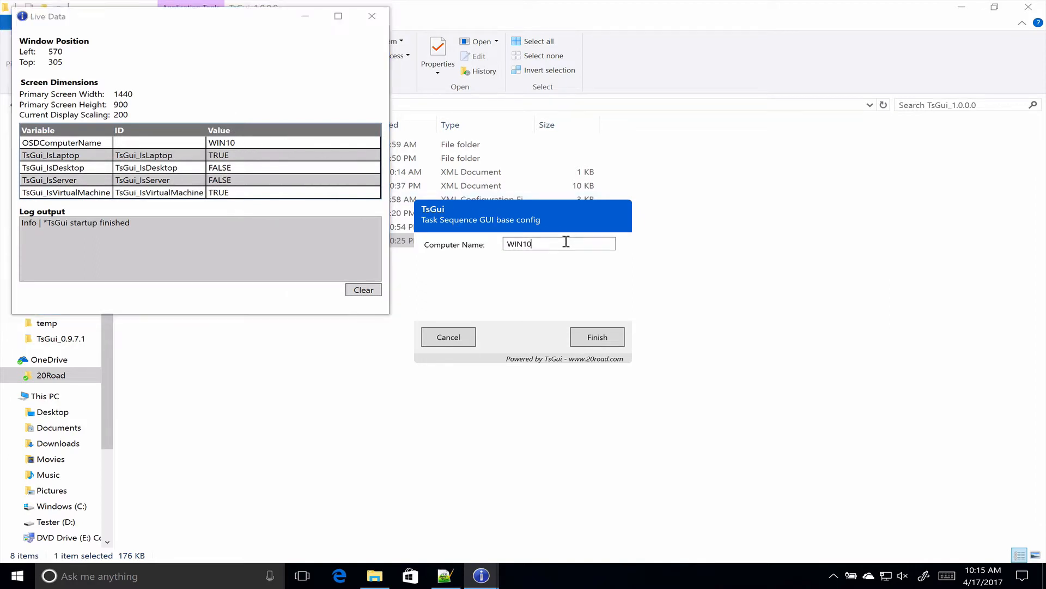
text(kk)
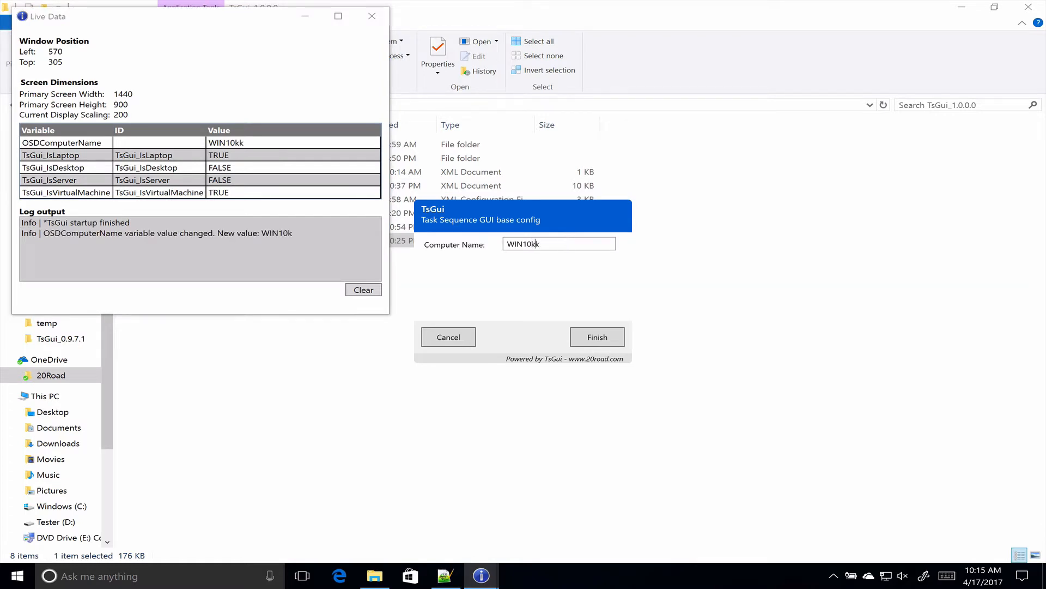
text(khhgf)
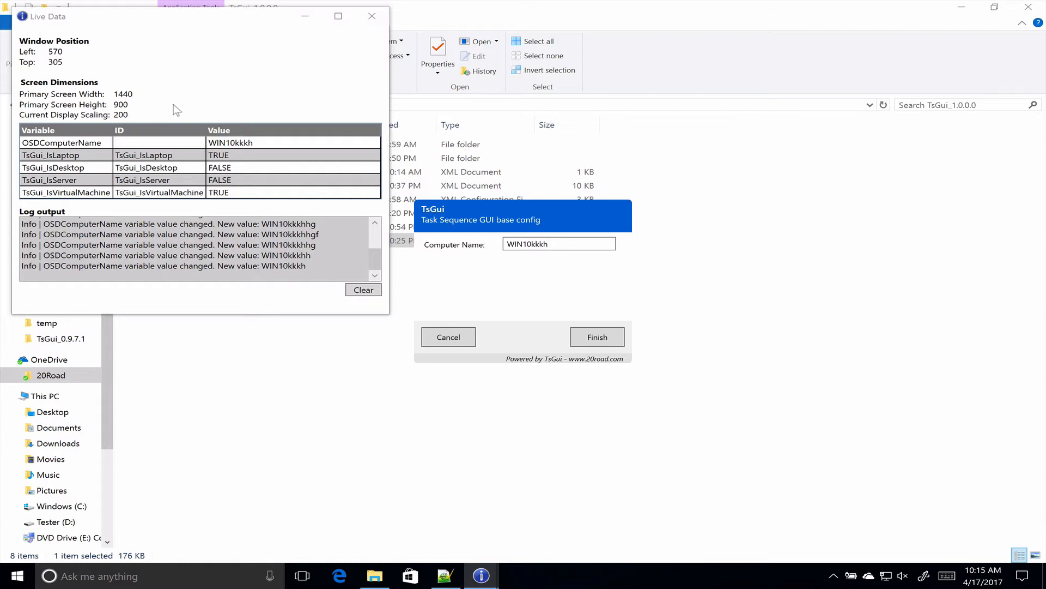
click(559, 243)
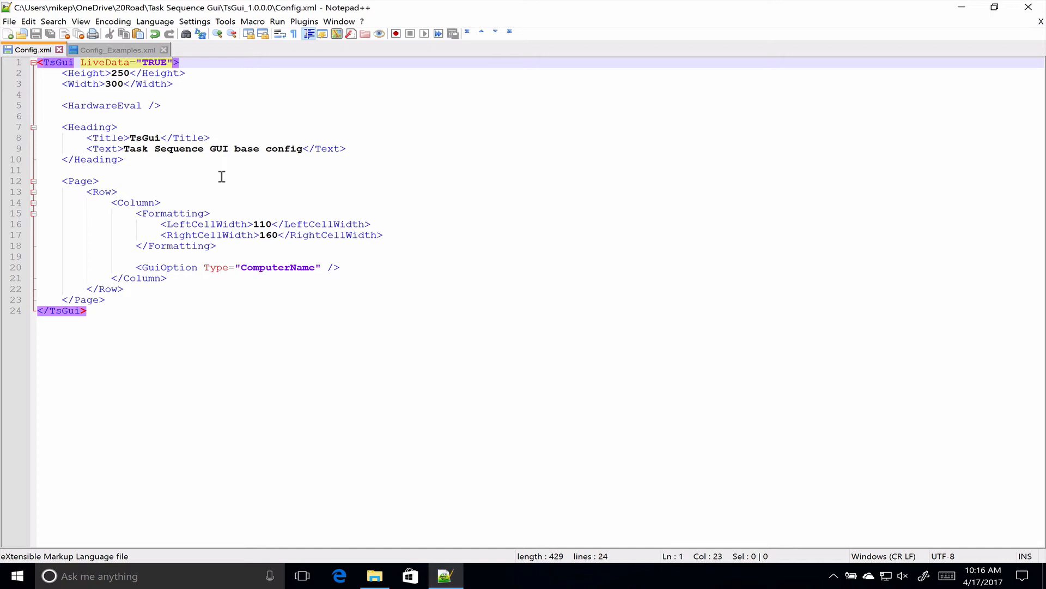
- Select the Debug attribute in Config_Examples.xml's TsGui root element
click(113, 50)
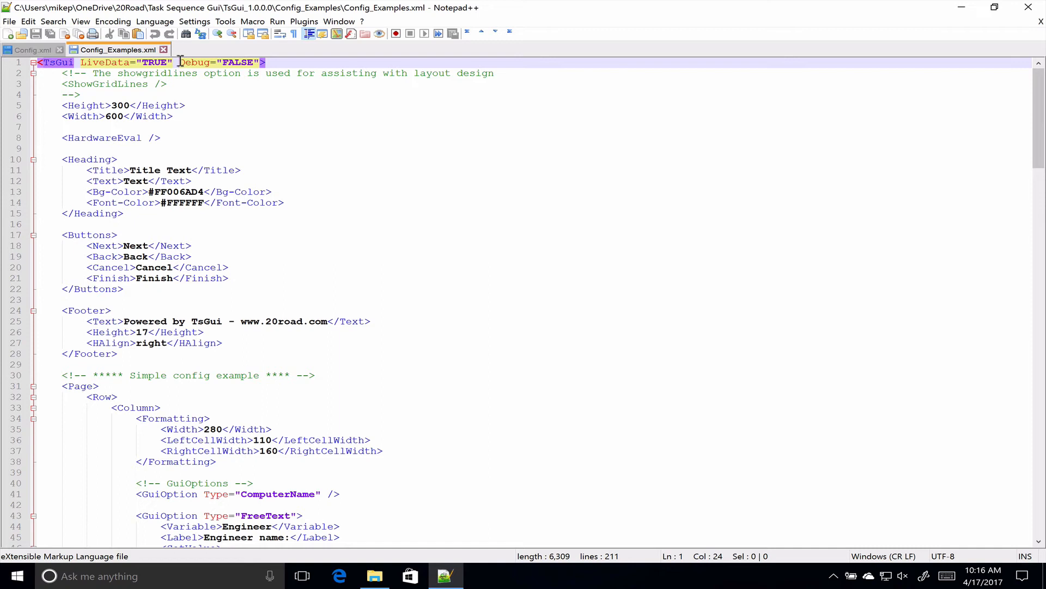
double_click(194, 62)
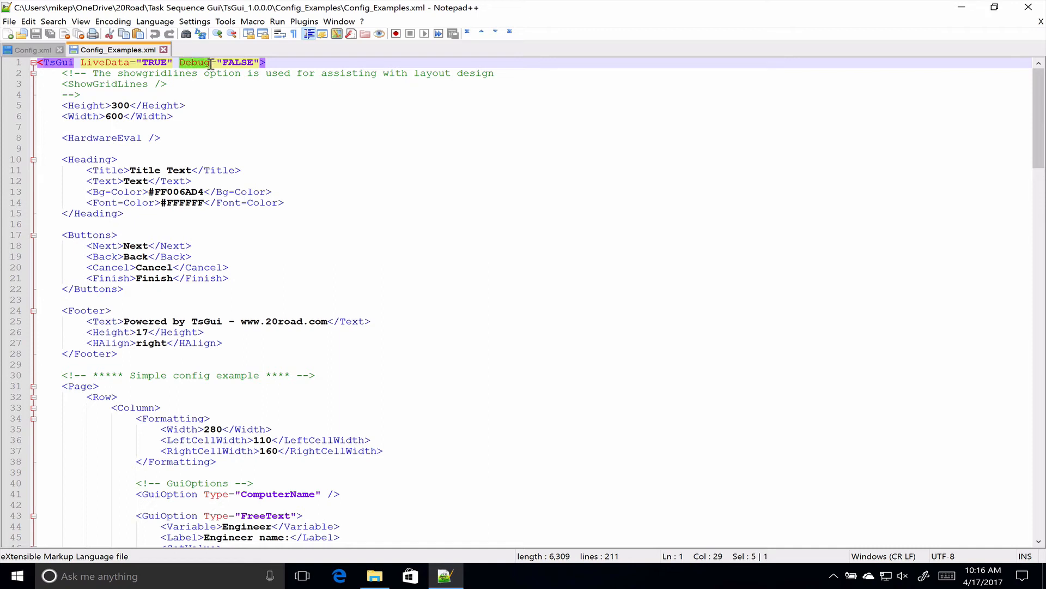